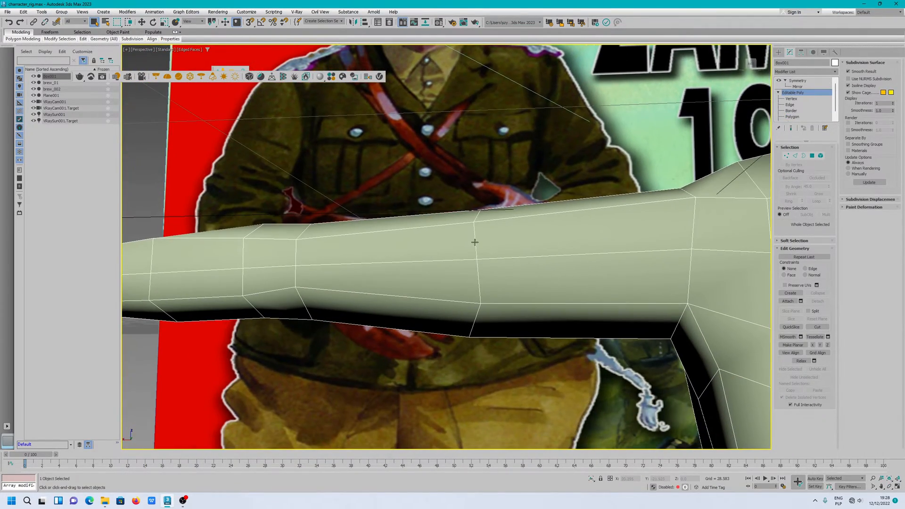
- Return to the Editable Poly base mesh and select the seven-polygon forearm band
scroll("down", 3)
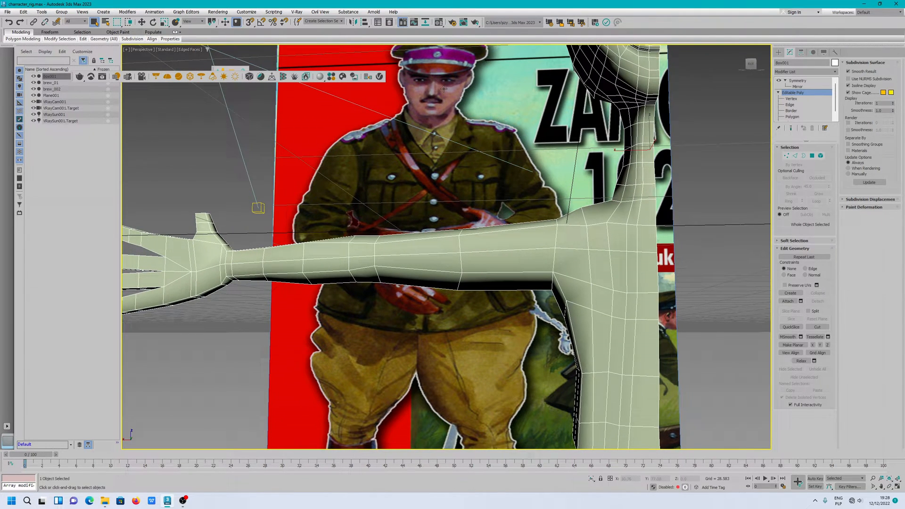
right_click(599, 210)
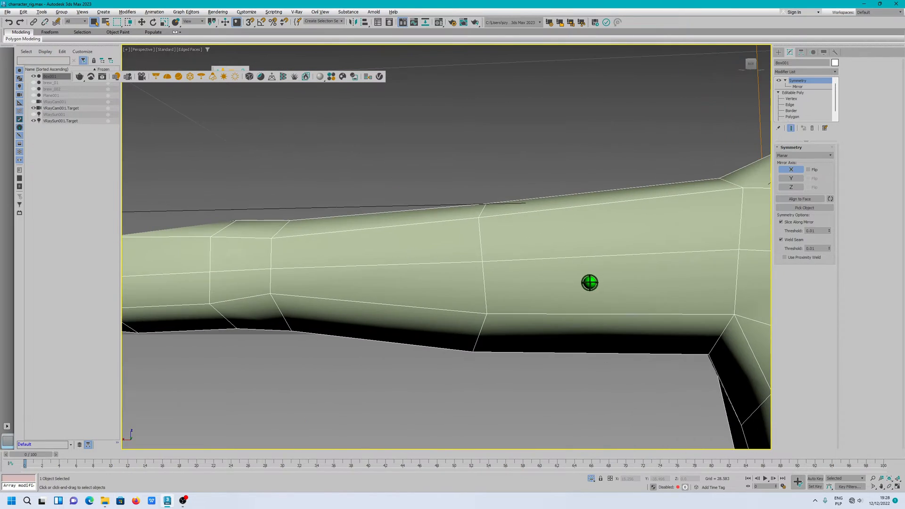
left_click(797, 117)
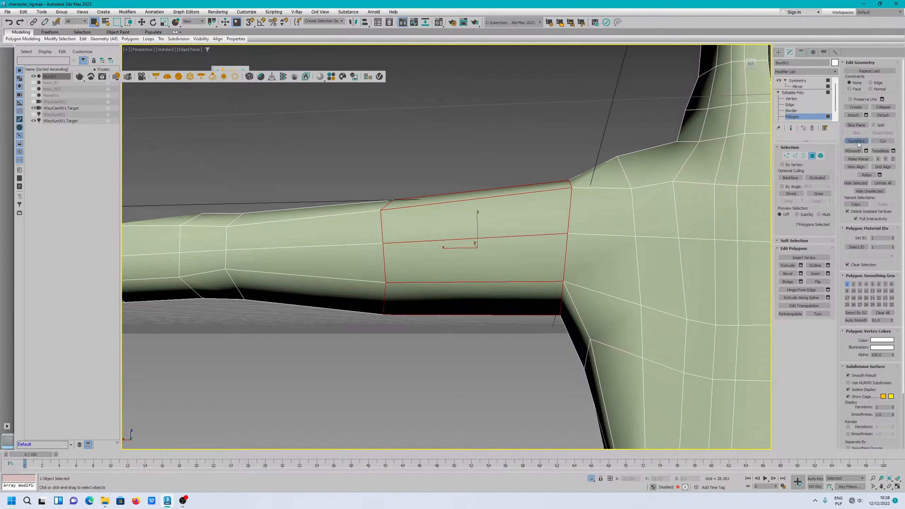
- Switch to Edge level and select the seven lengthwise forearm edges
left_click(855, 140)
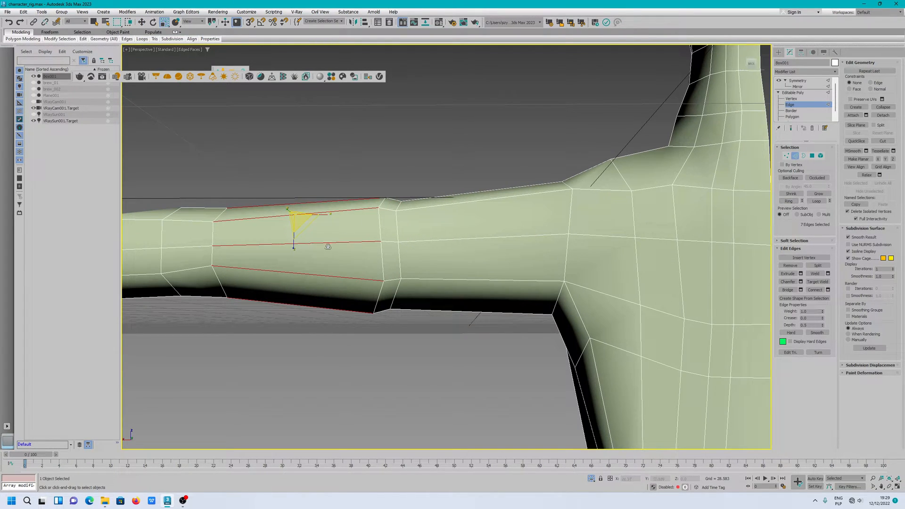
- Connect the selected edge ring to insert one new loop around the forearm
left_click(815, 290)
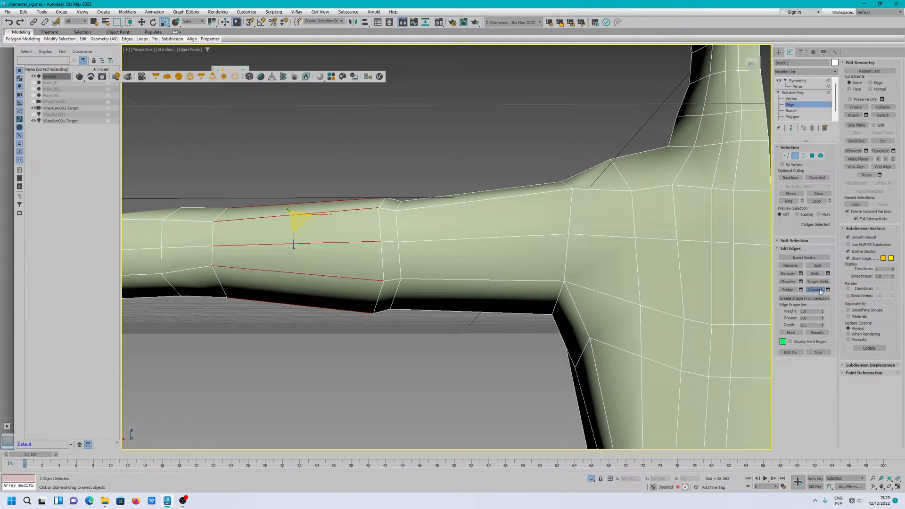
left_click(815, 289)
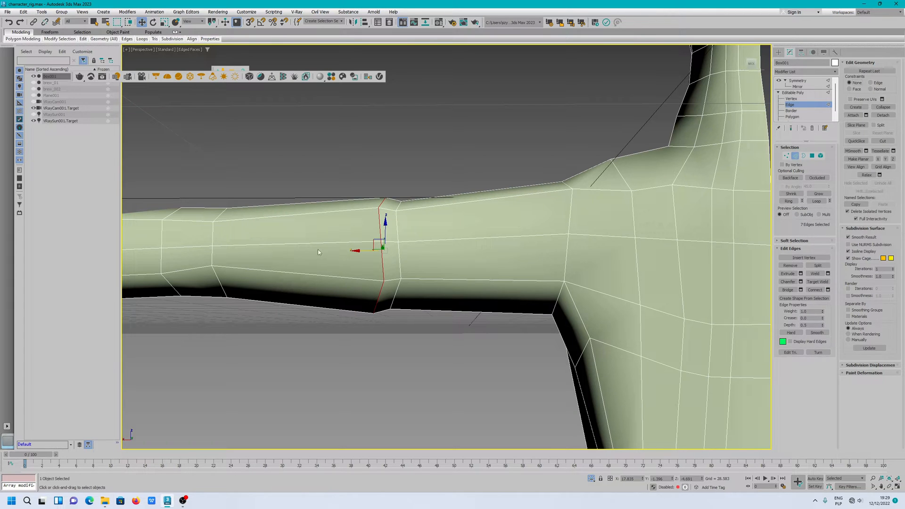
- Slide the new forearm loop toward the elbow with Edge constraints
left_click_drag(383, 247, 367, 247)
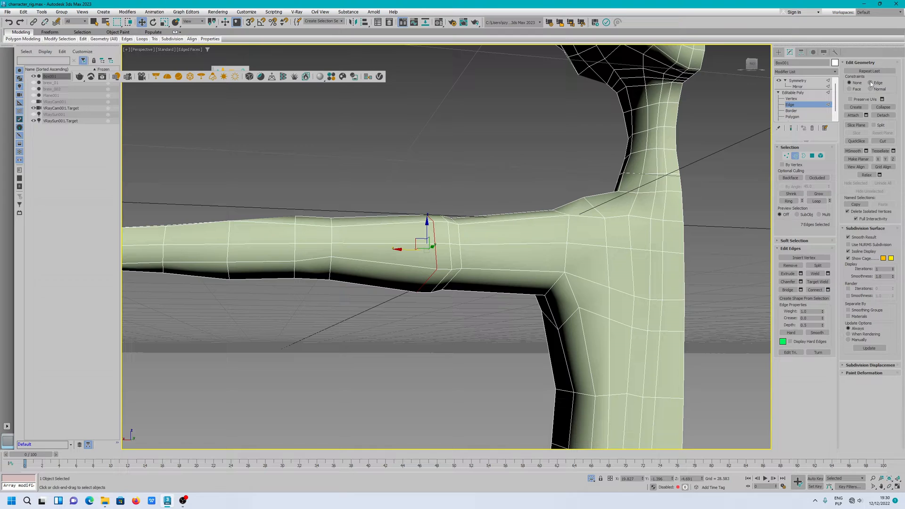
mouse_move(863, 83)
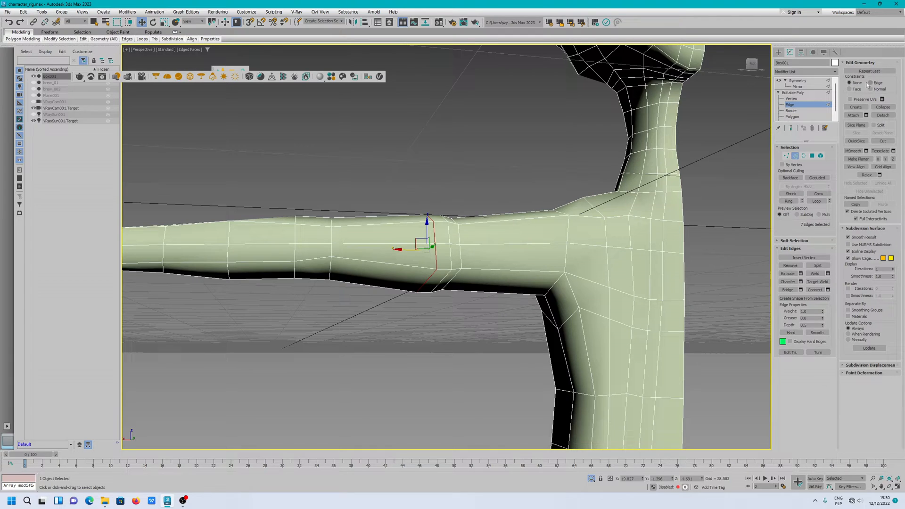